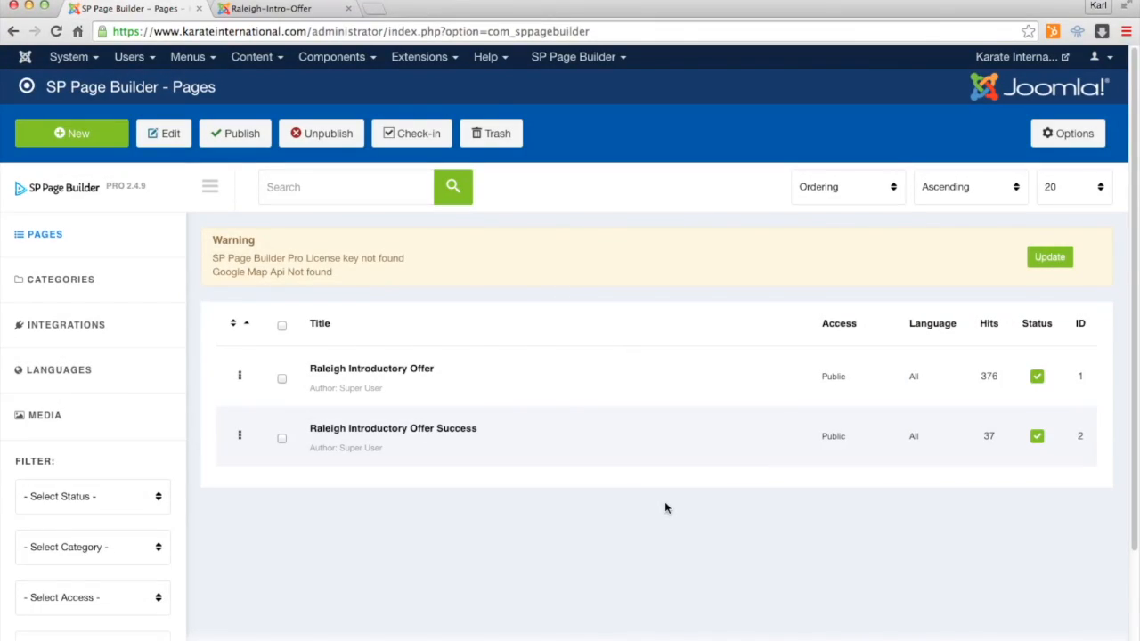
# Step: Switch to the Raleigh-Intro-Offer tab showing the live page and its countdown timer
pyautogui.click(276, 8)
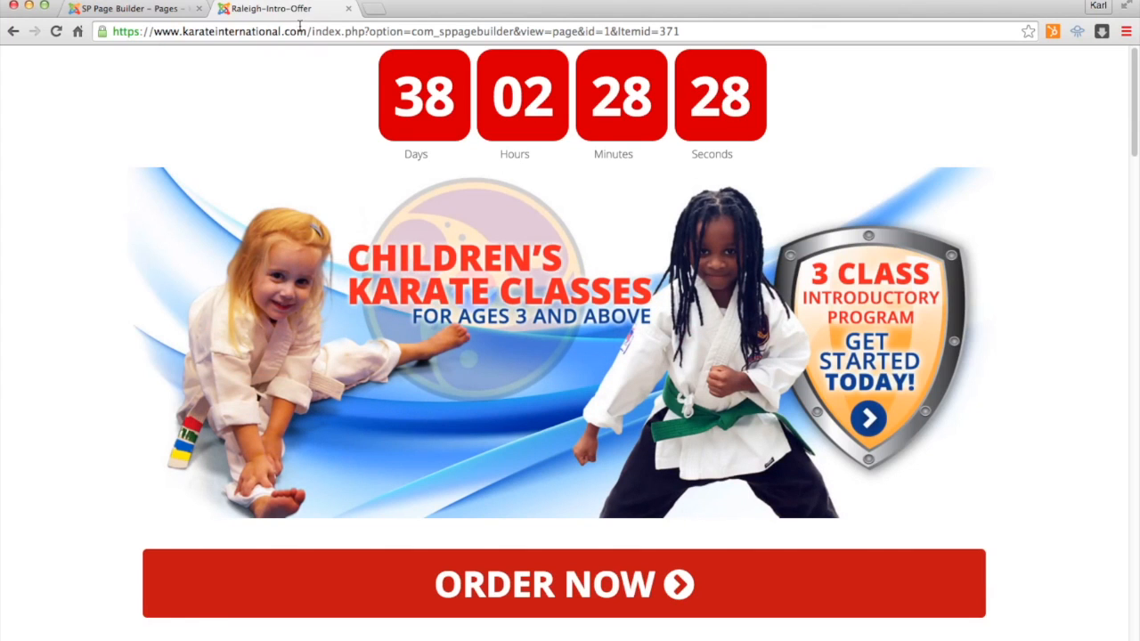
# Step: From the admin tab's SP Page Builder Pages list, open Raleigh Introductory Offer for editing
pyautogui.click(124, 8)
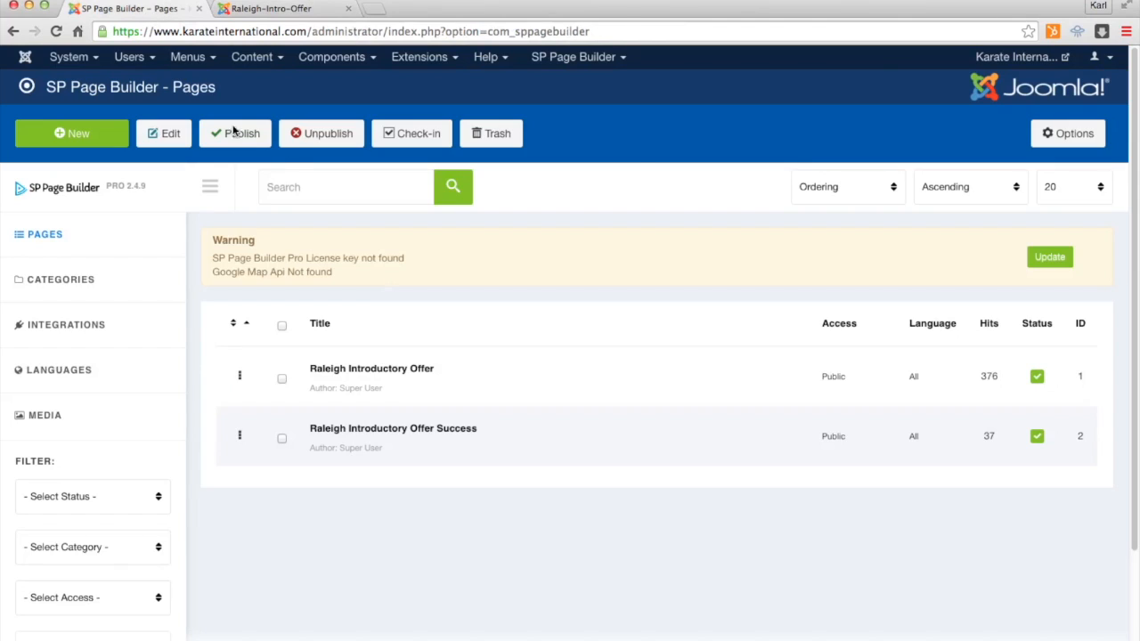
pyautogui.click(571, 57)
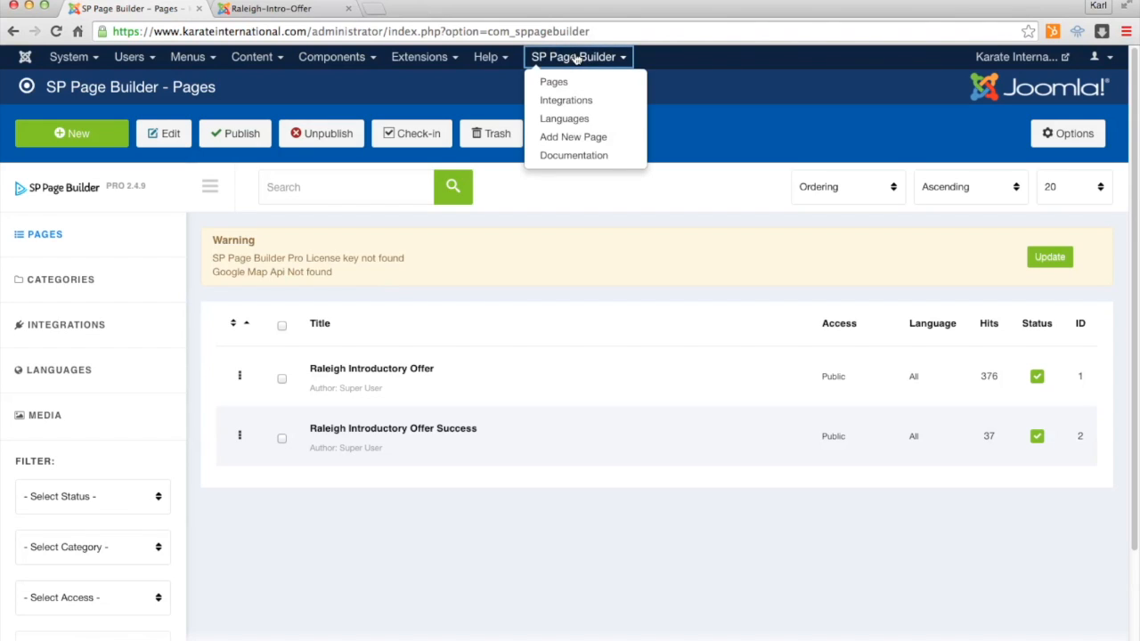
pyautogui.click(553, 81)
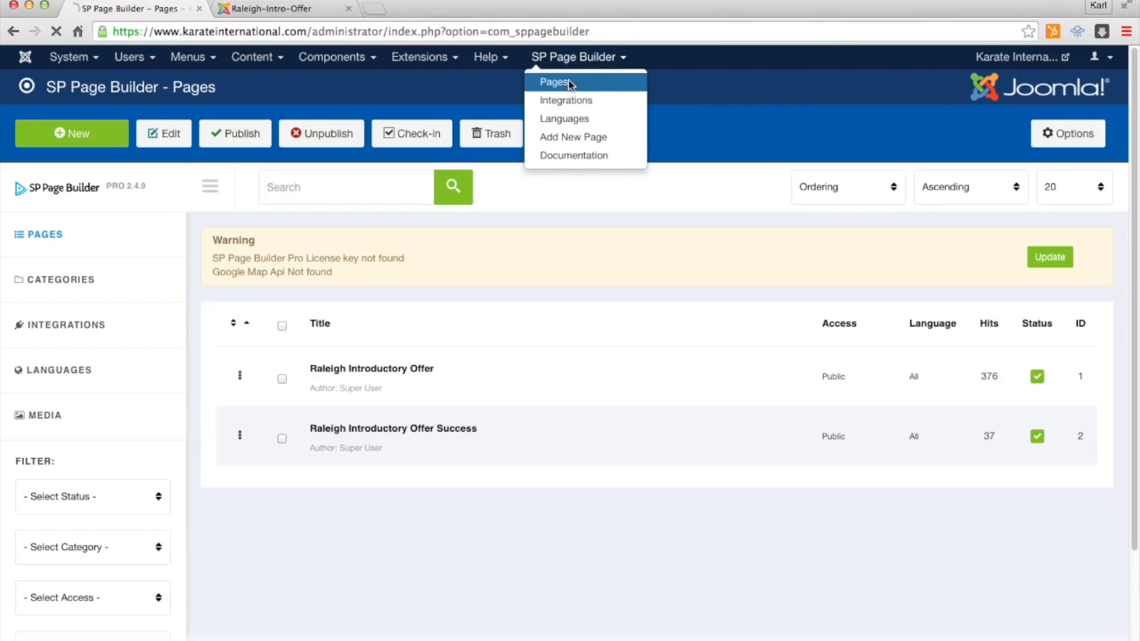
pyautogui.click(570, 86)
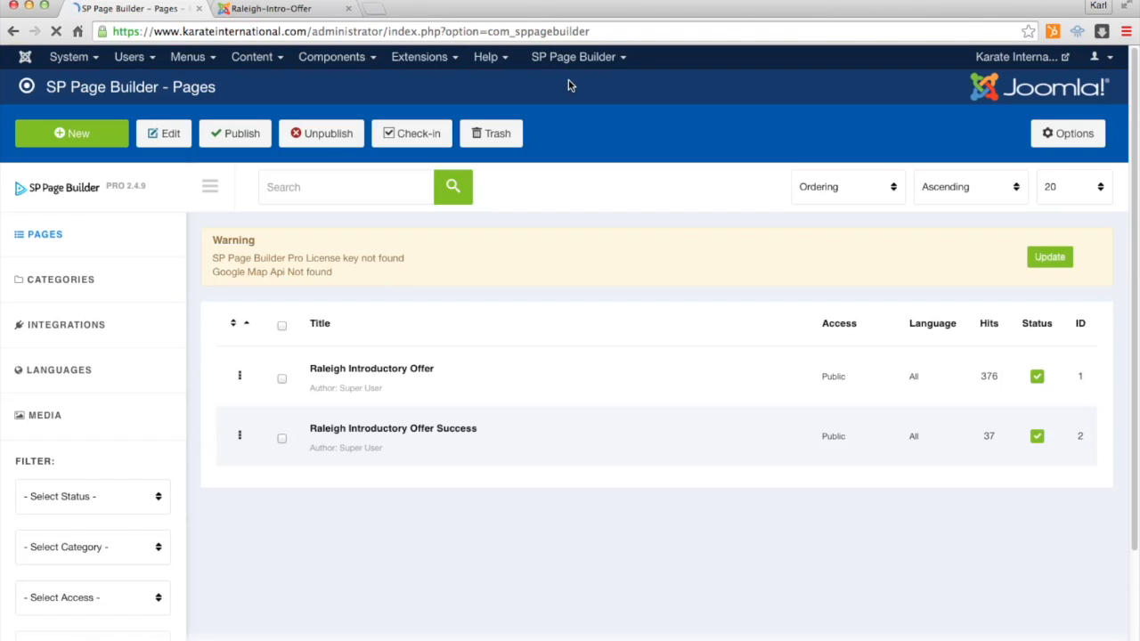
pyautogui.moveTo(374, 393)
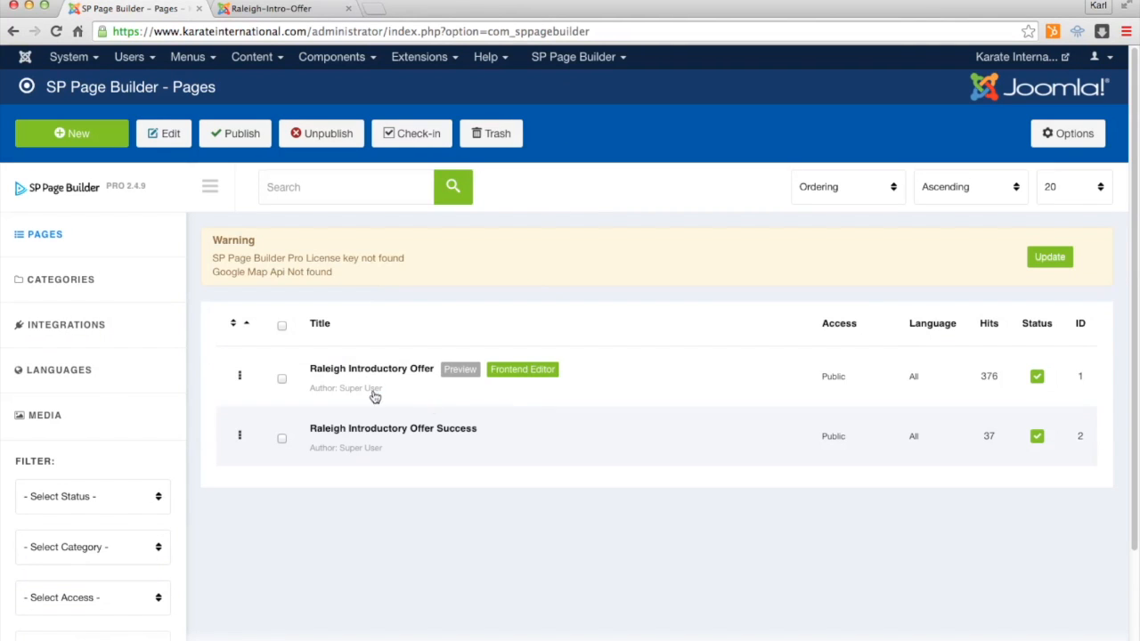
pyautogui.moveTo(413, 432)
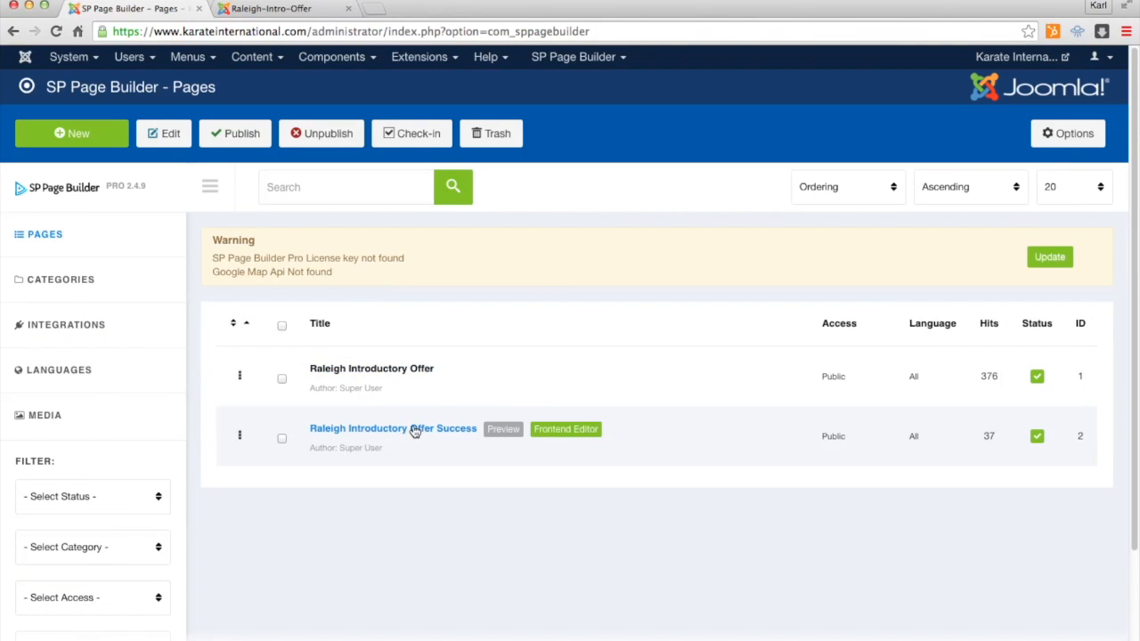
pyautogui.moveTo(408, 374)
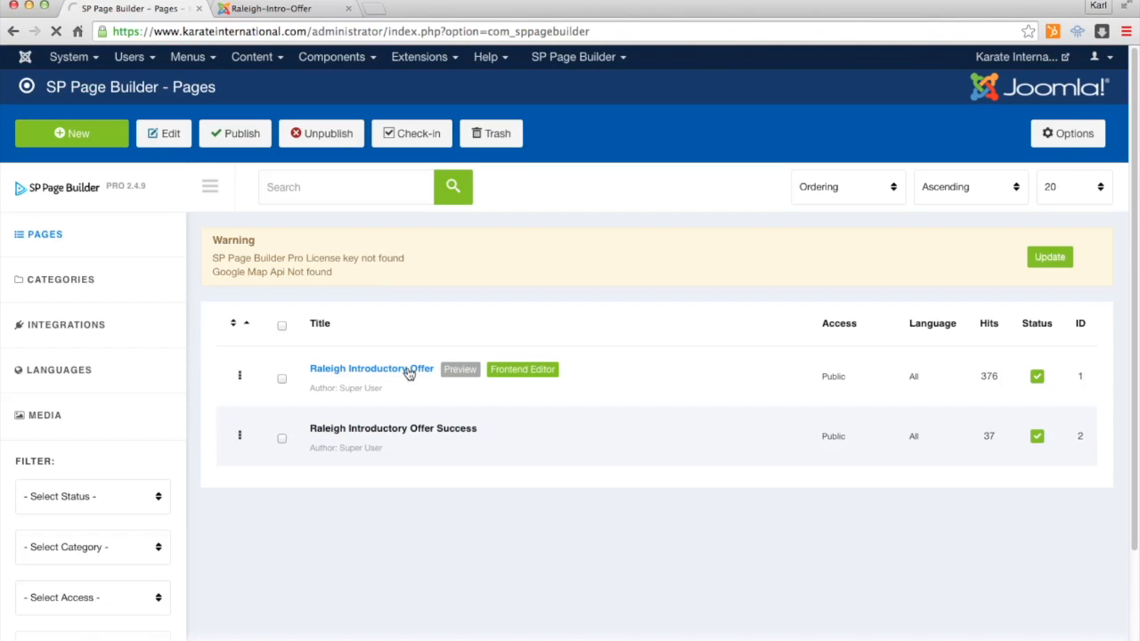
pyautogui.click(401, 369)
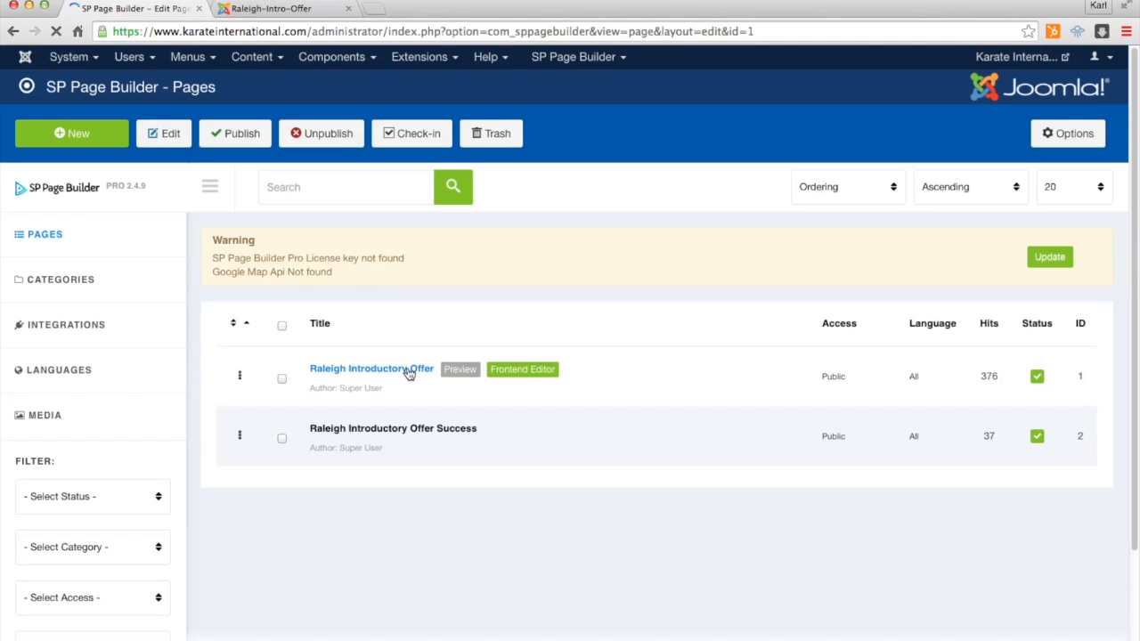
# Step: Let the editor load, showing the Countdown, Joomla Module, Button and Text Block addons
pyautogui.click(371, 368)
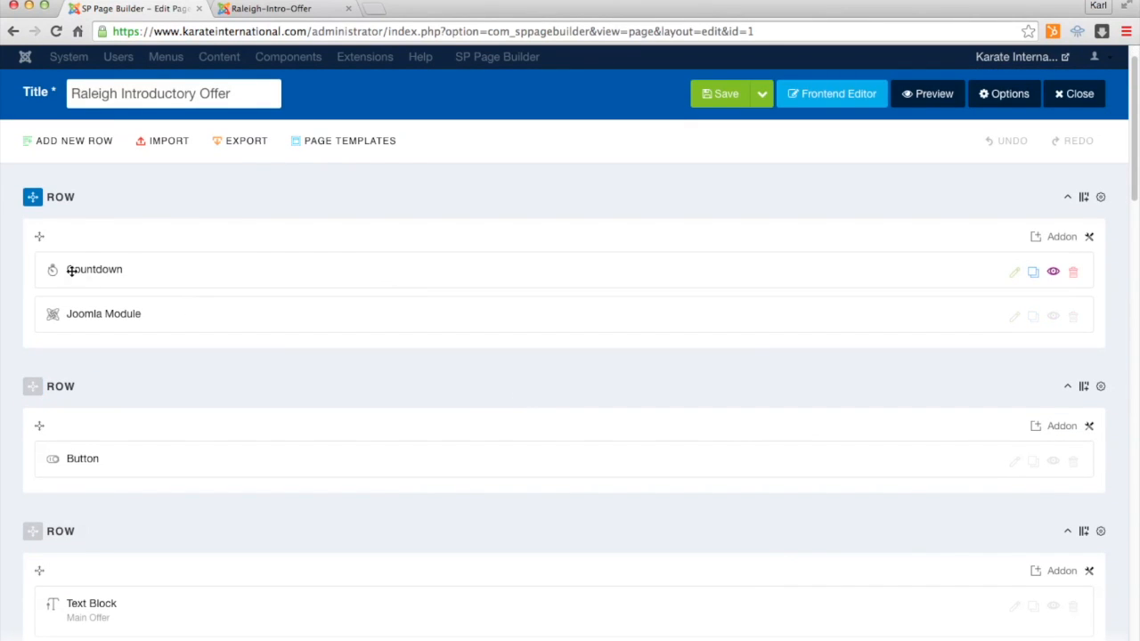
pyautogui.moveTo(1013, 272)
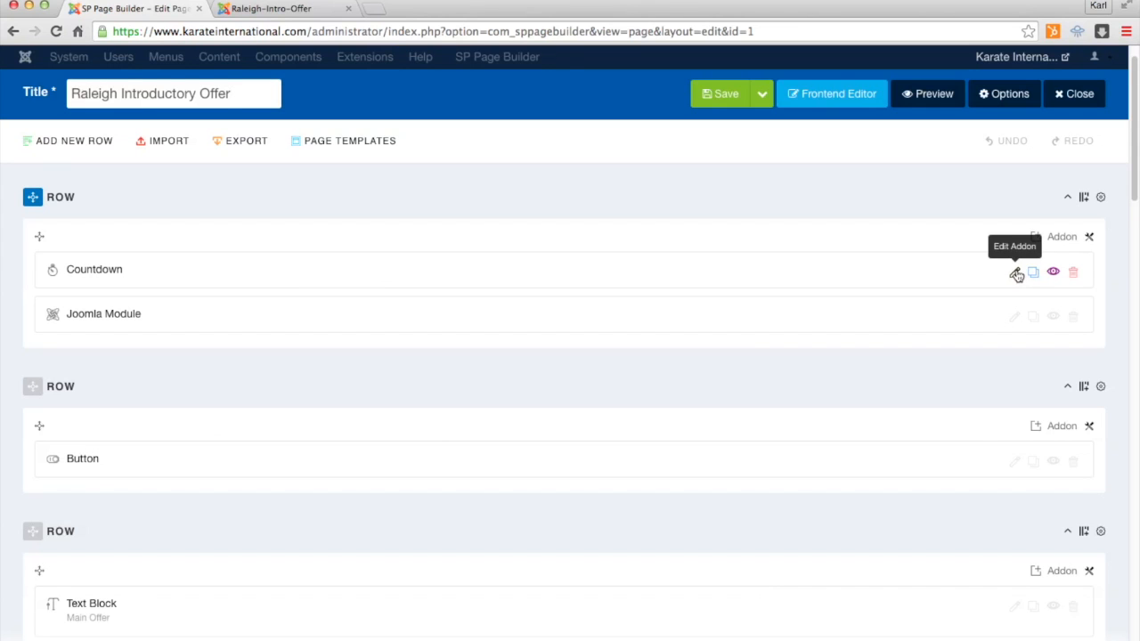
# Step: Edit the Countdown addon's target date and apply the updated settings
pyautogui.click(1014, 271)
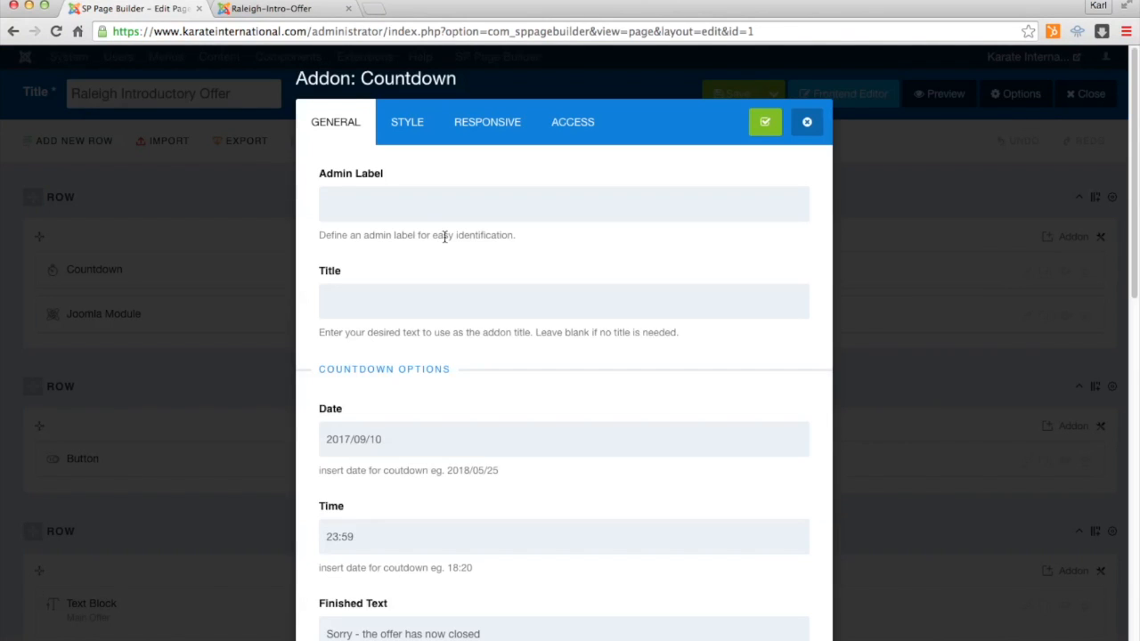
pyautogui.scroll(-3)
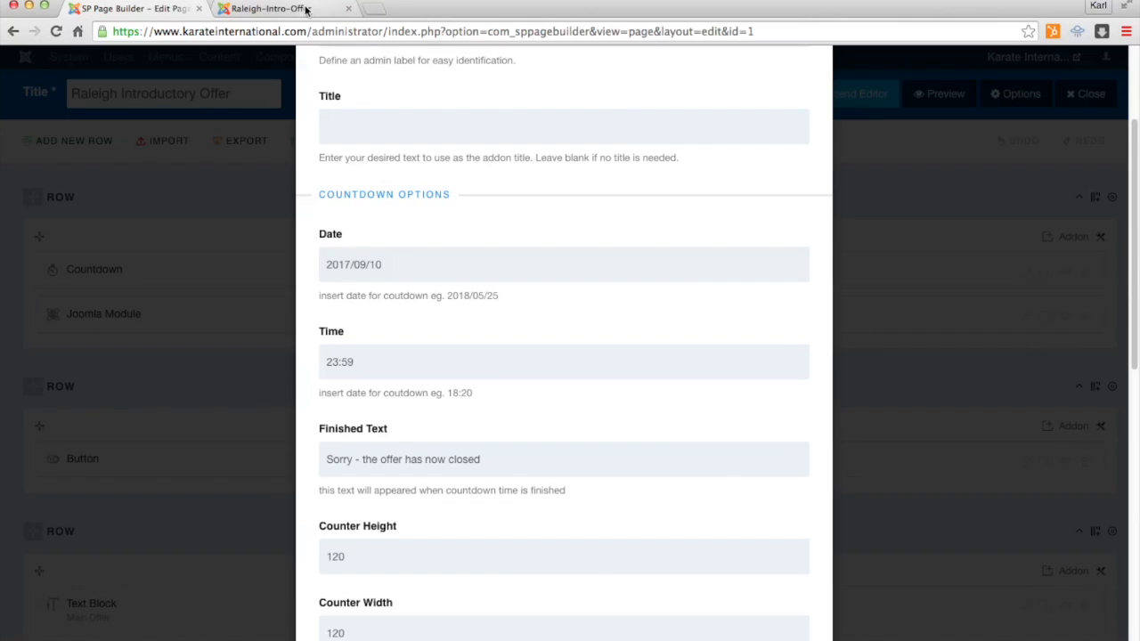
pyautogui.click(276, 9)
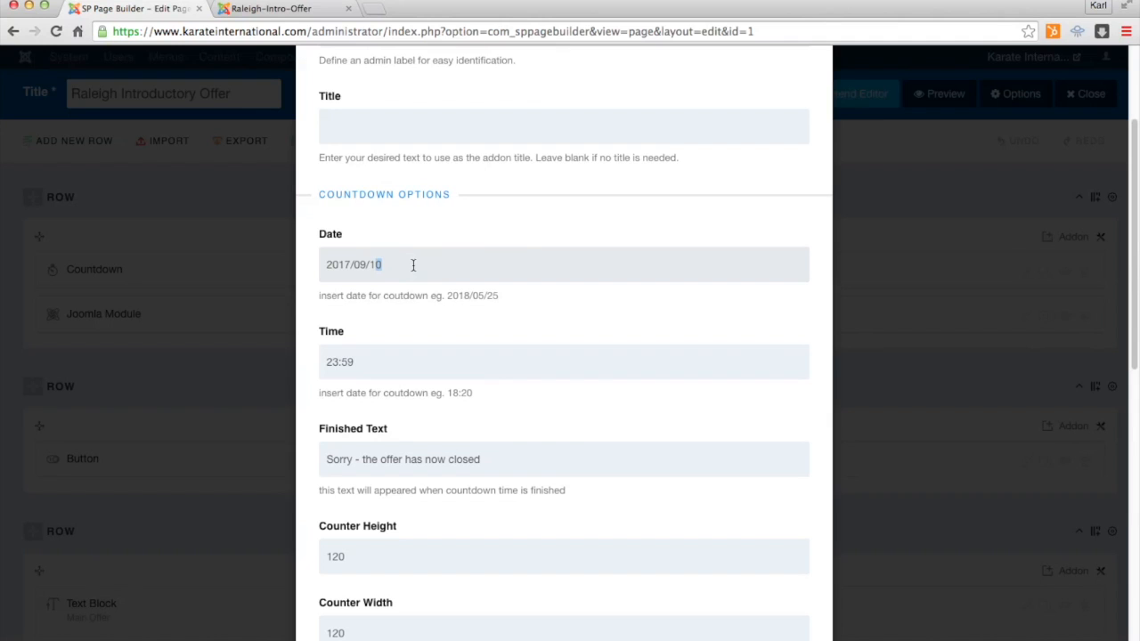
pyautogui.scroll(-3)
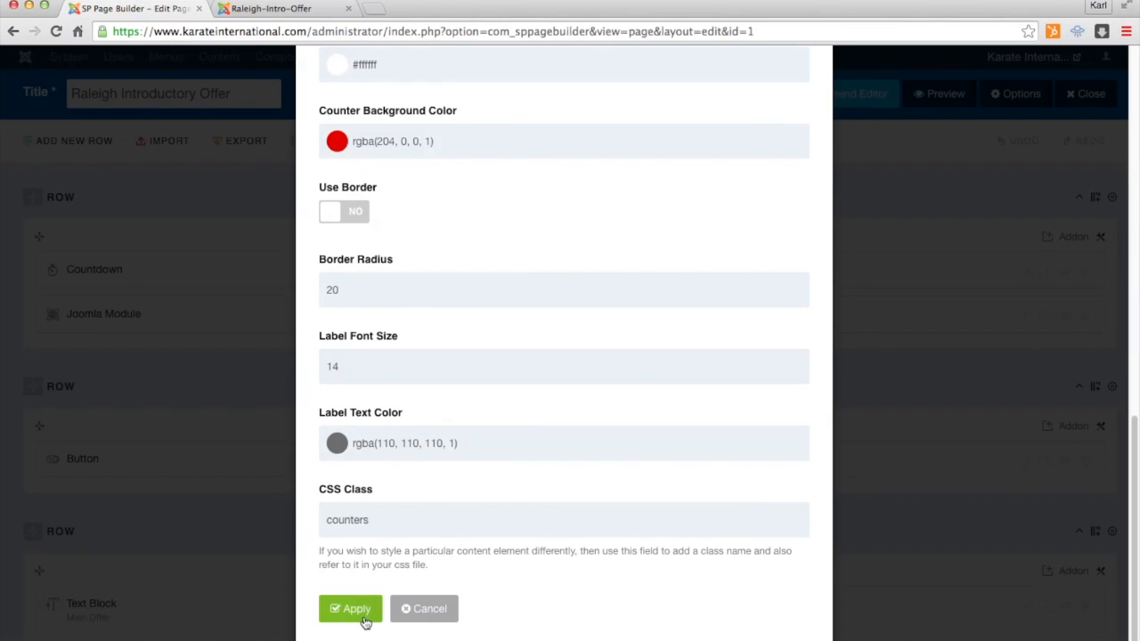
pyautogui.click(355, 608)
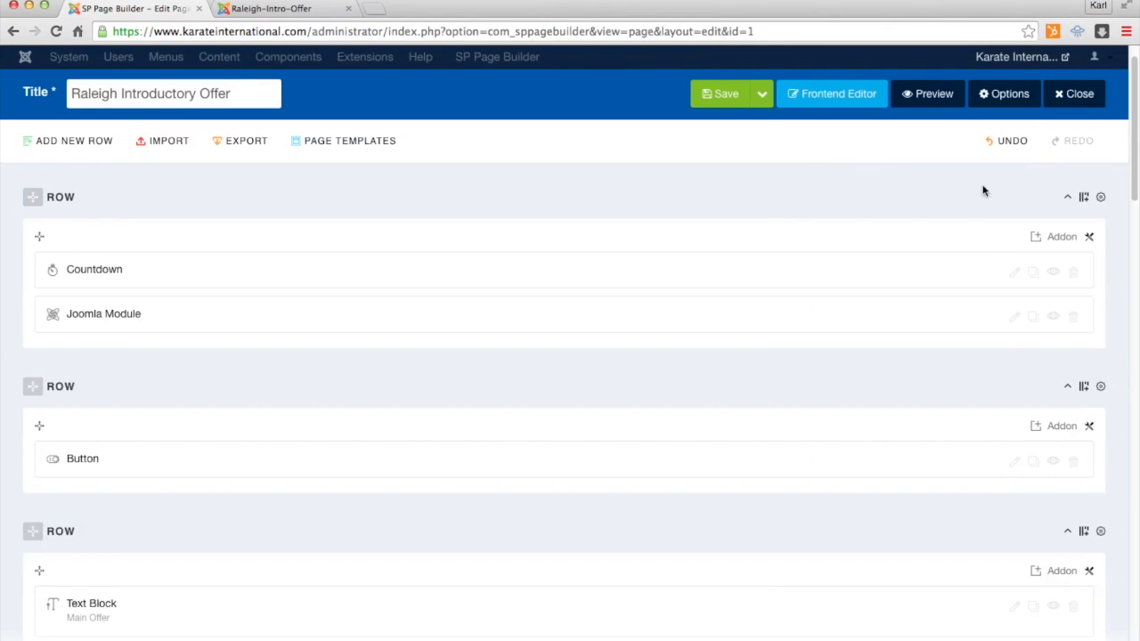
# Step: Save & Close the Raleigh Introductory Offer page, returning to the pages list
pyautogui.click(763, 94)
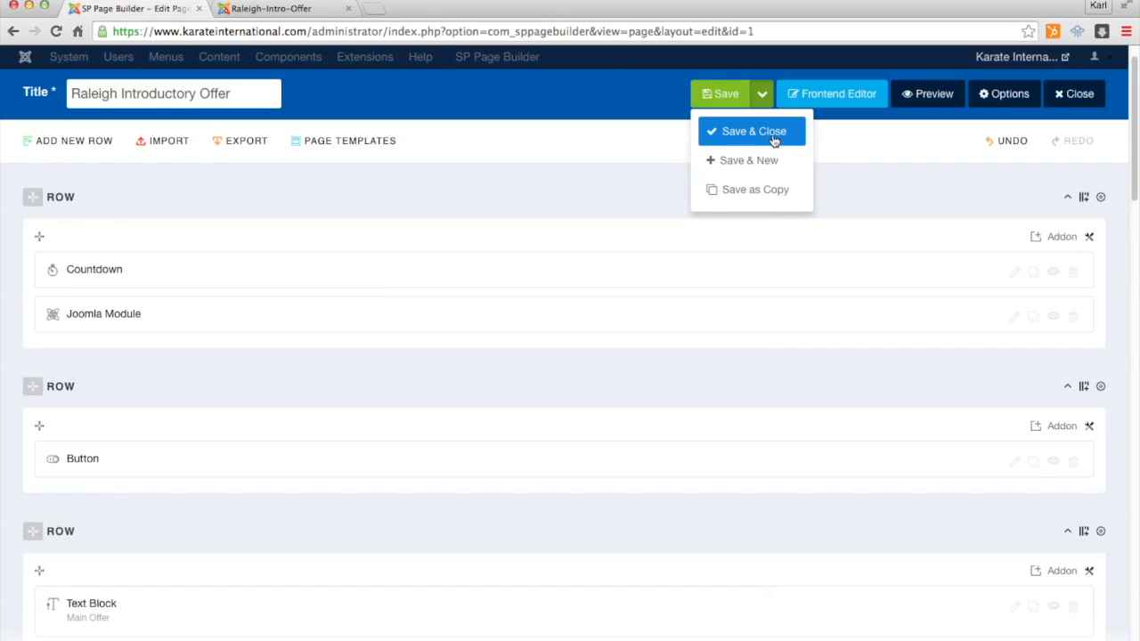
pyautogui.click(751, 131)
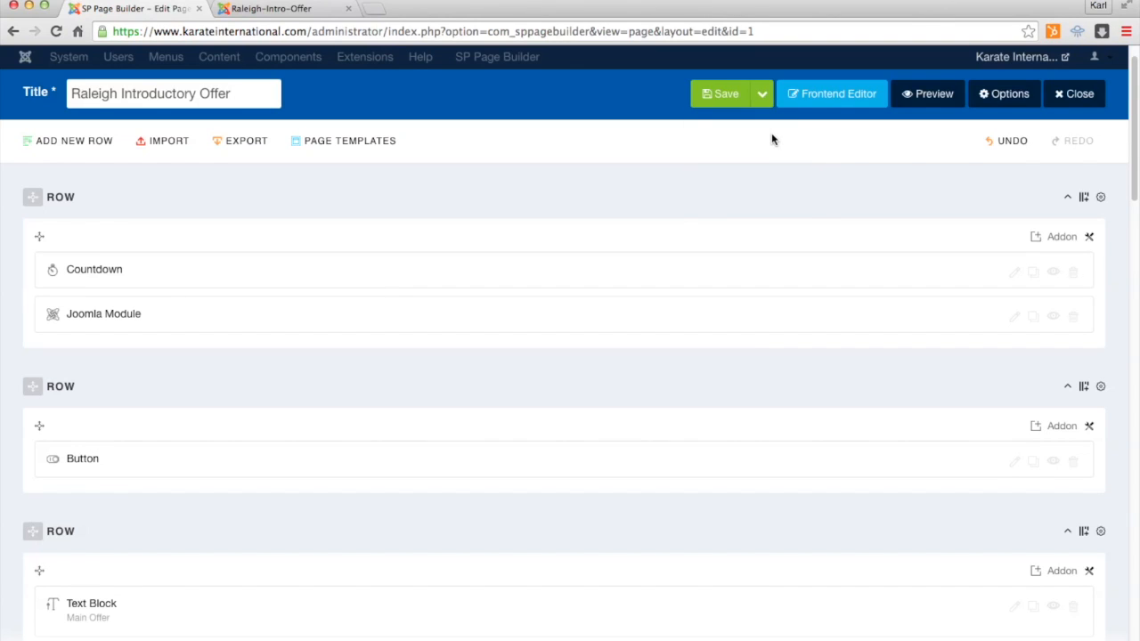
pyautogui.click(721, 94)
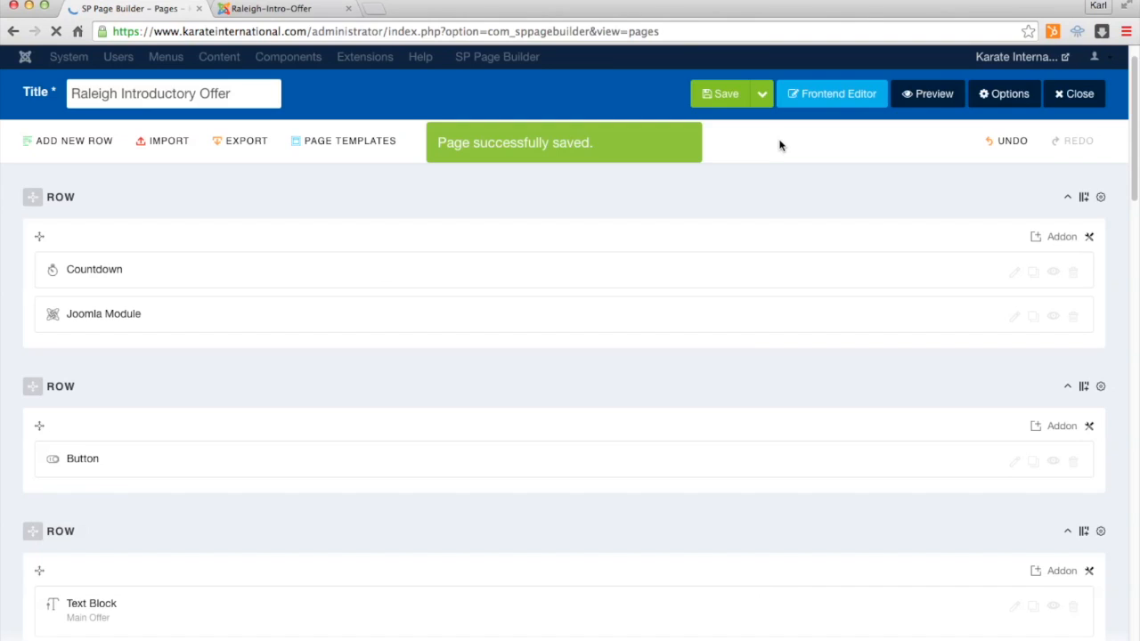
pyautogui.click(1066, 93)
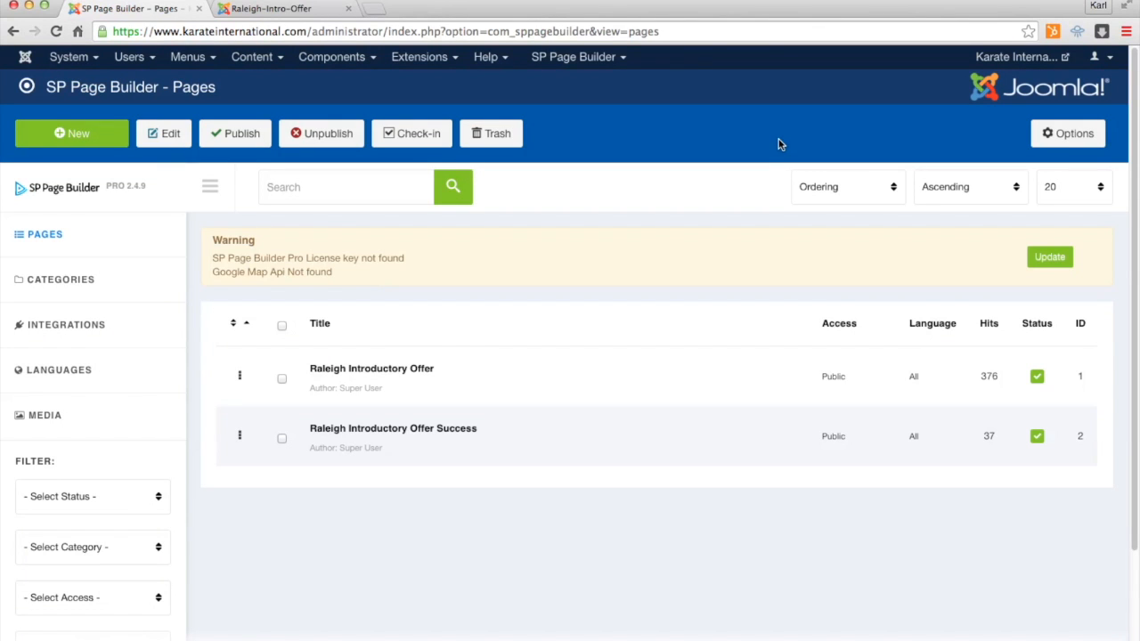
# Step: Delete all cache groups under System > Clear Cache, then return to the live offer page
pyautogui.click(56, 58)
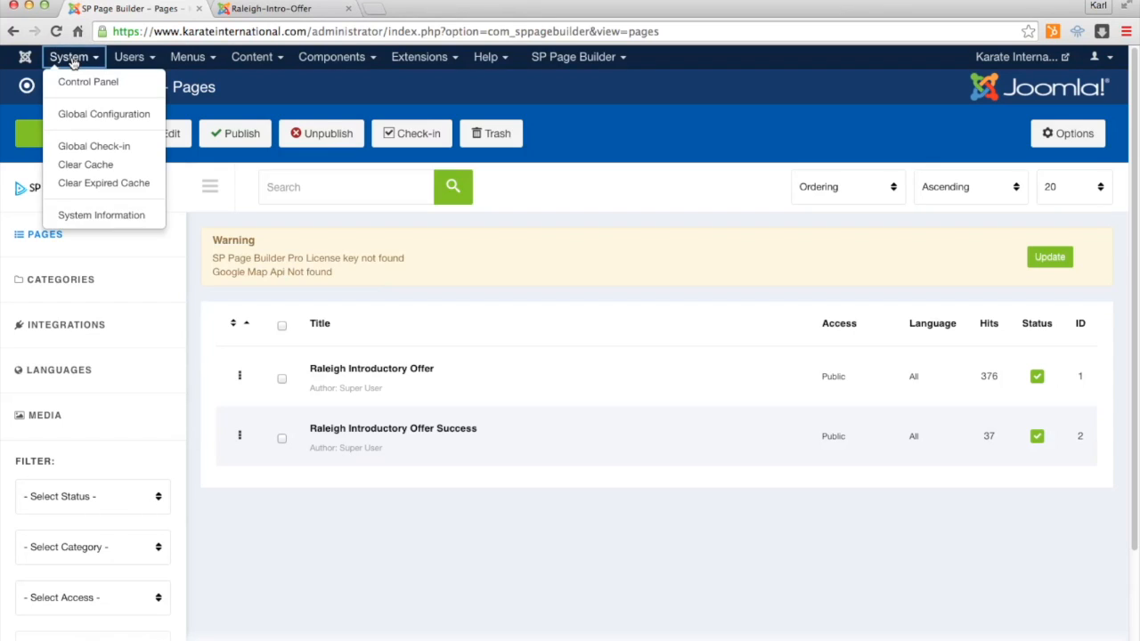
pyautogui.moveTo(85, 165)
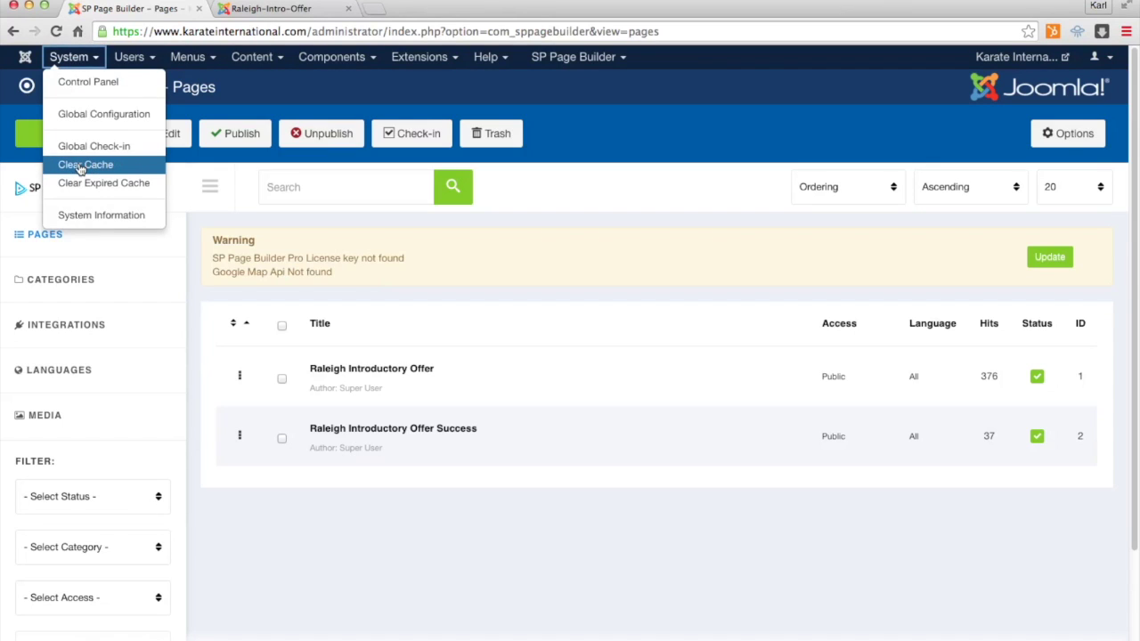
pyautogui.click(85, 165)
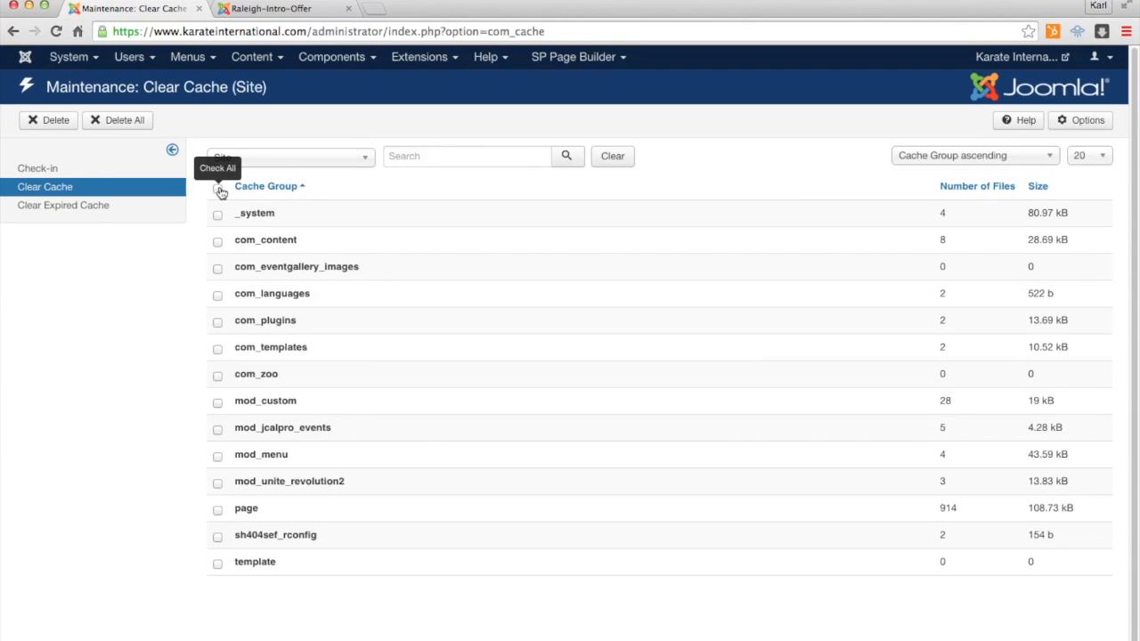
pyautogui.click(116, 120)
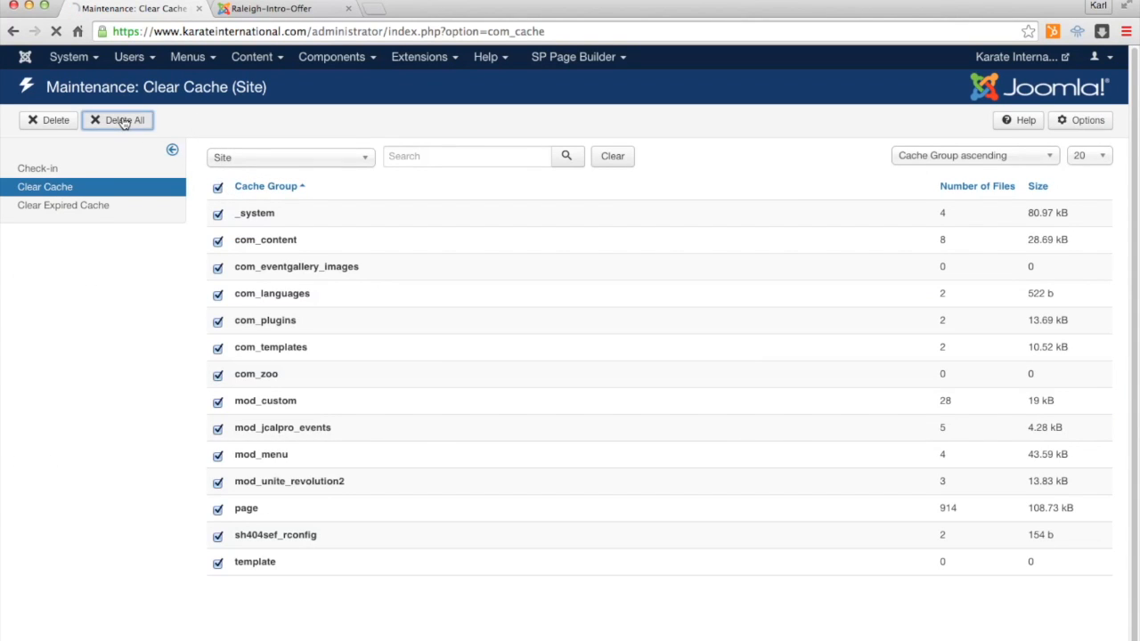
pyautogui.click(118, 120)
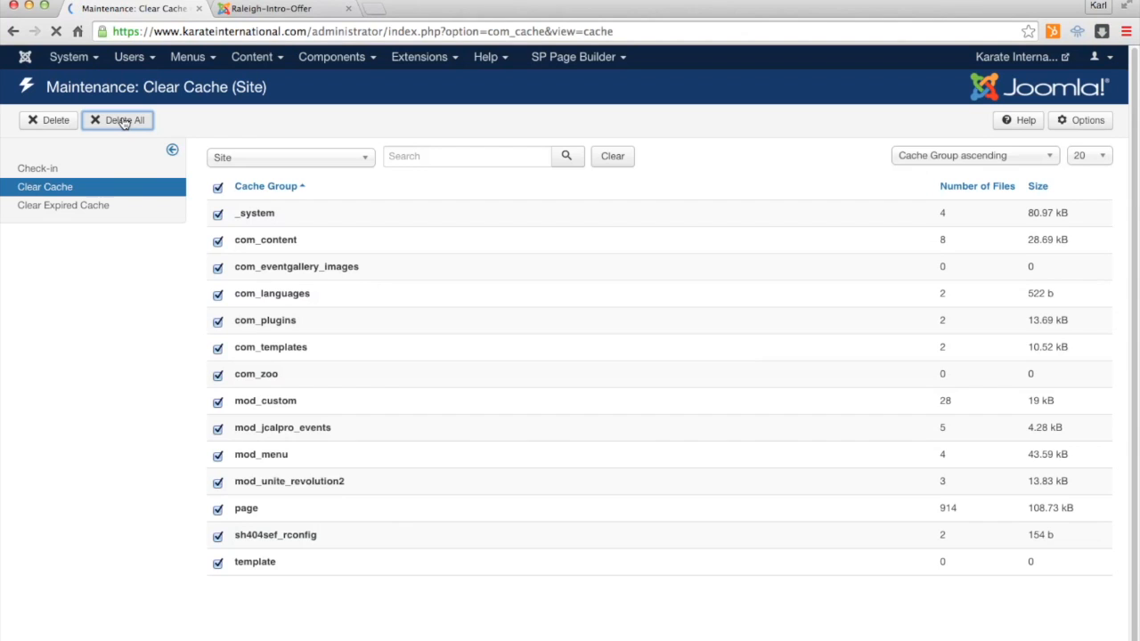
pyautogui.click(268, 7)
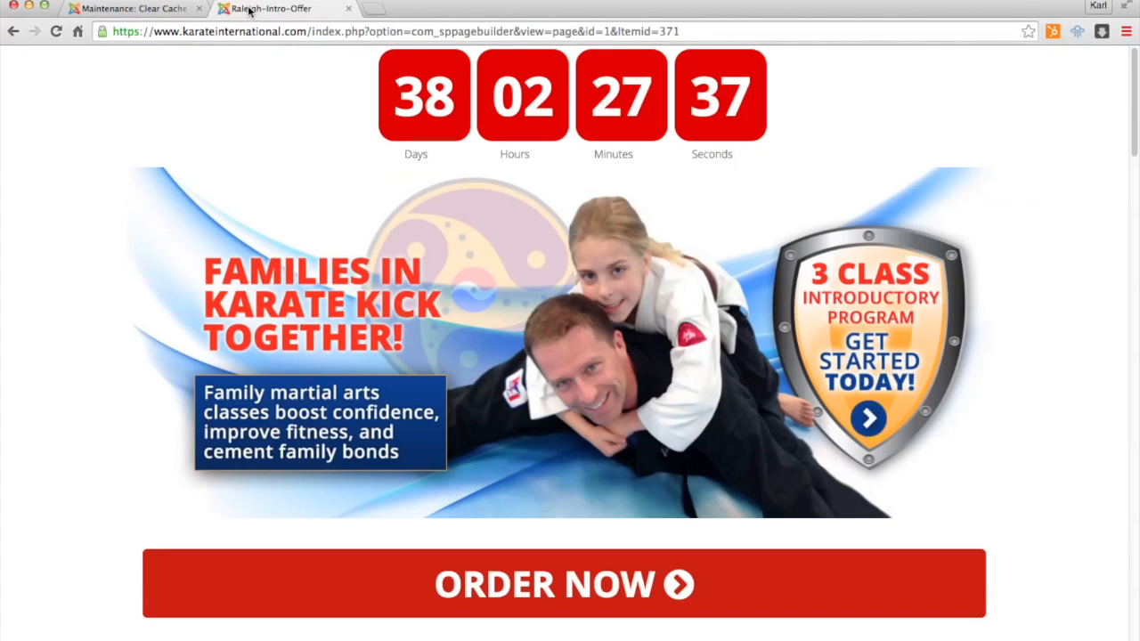